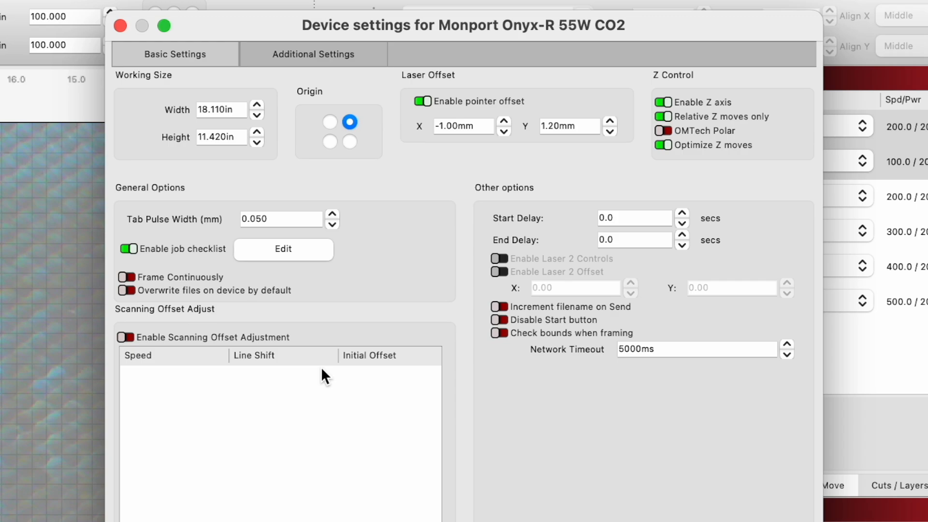
mouse_move(280, 390)
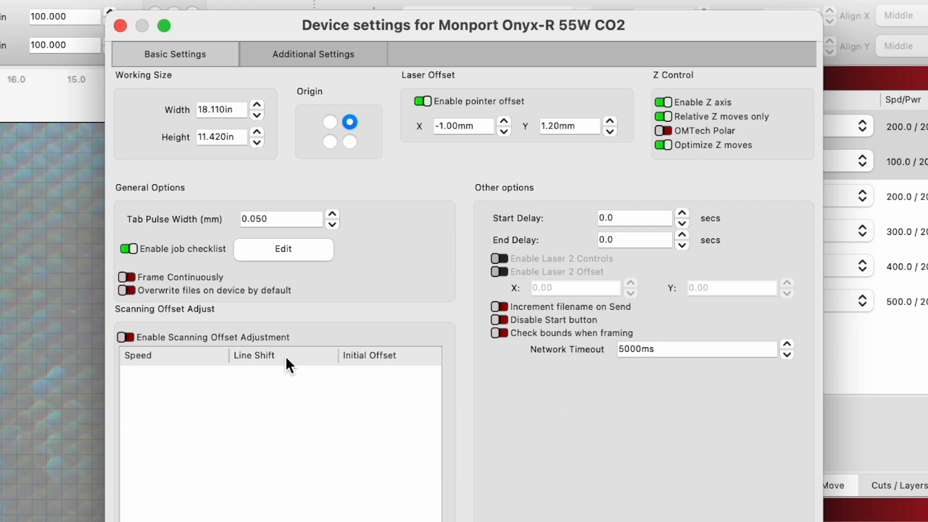
mouse_move(358, 365)
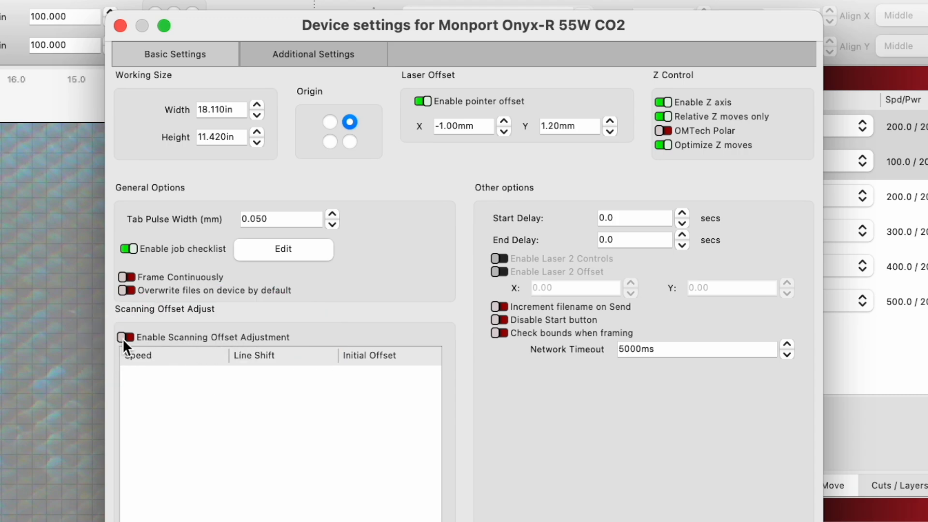
Enable scanning offset adjustment and add line shifts 0.0035 and 0.008 for speeds 100 and 200.
click(126, 336)
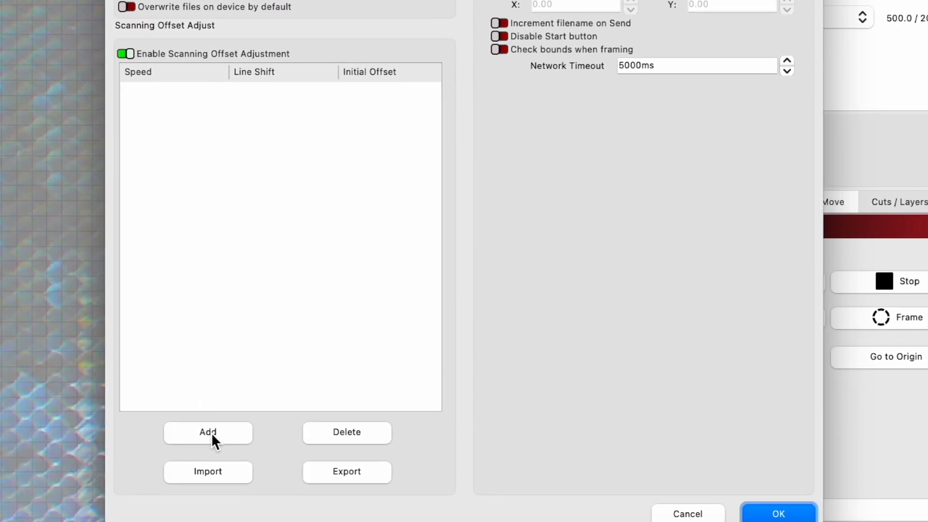
click(208, 431)
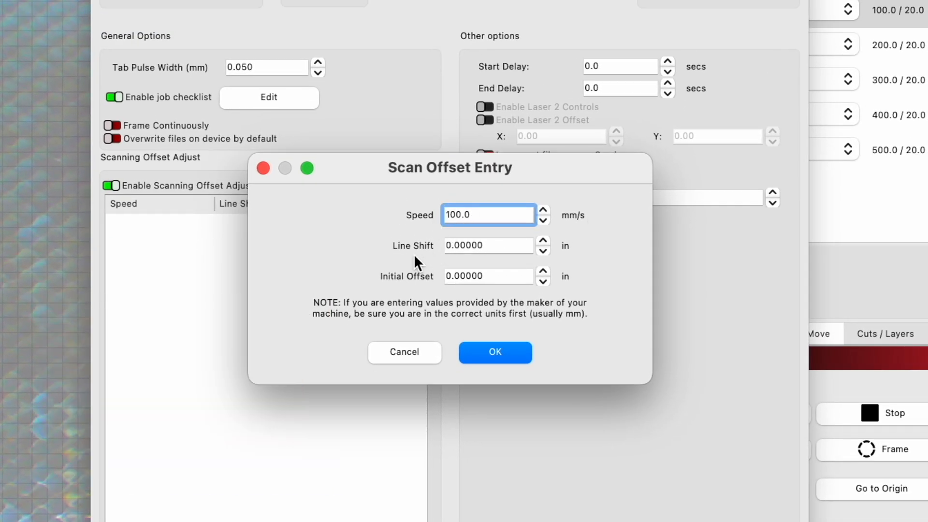
mouse_move(569, 249)
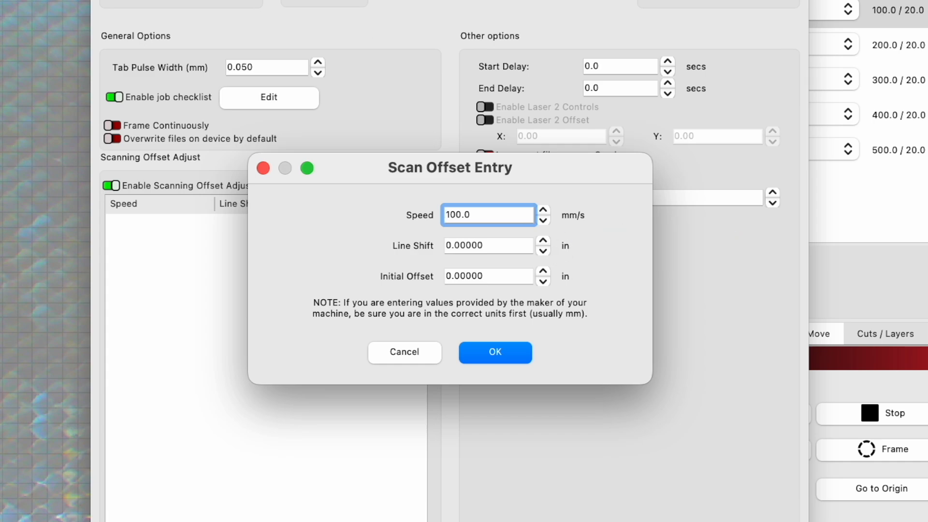
mouse_move(429, 247)
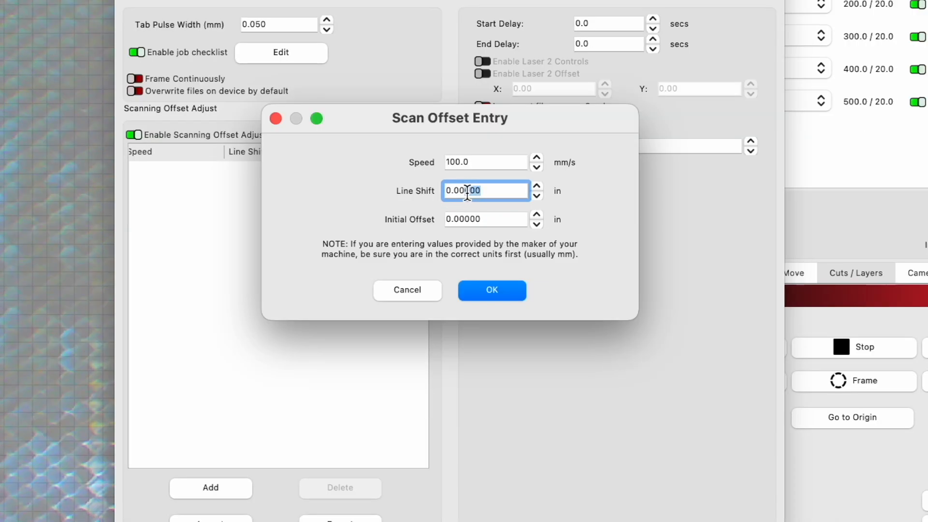
text(0.0035)
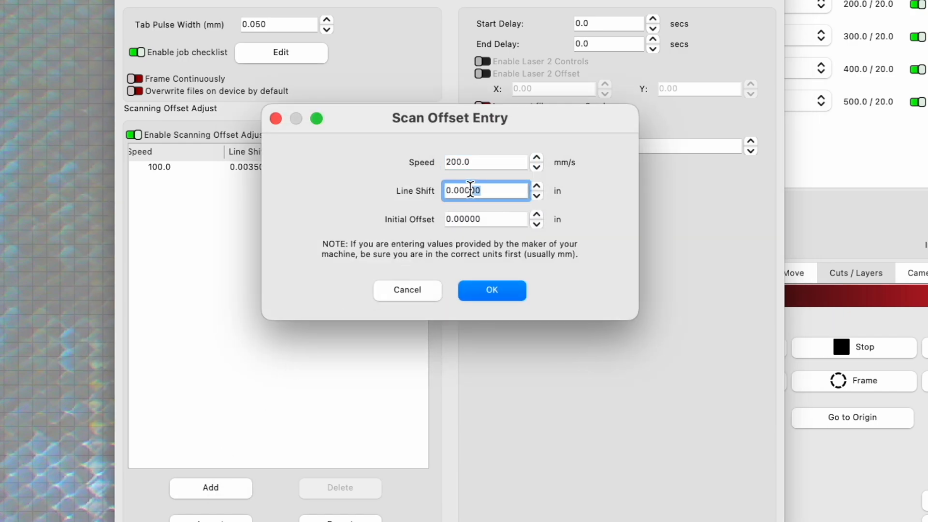
text(0.008)
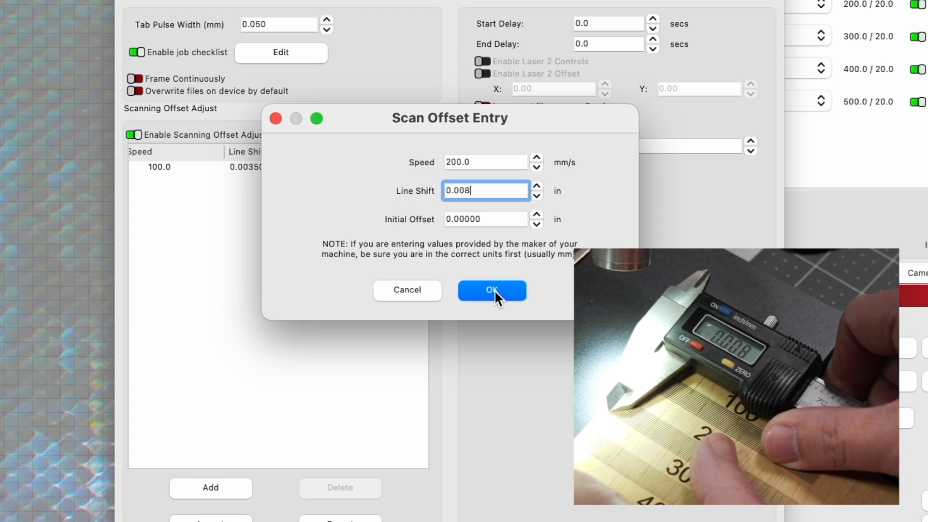
click(491, 291)
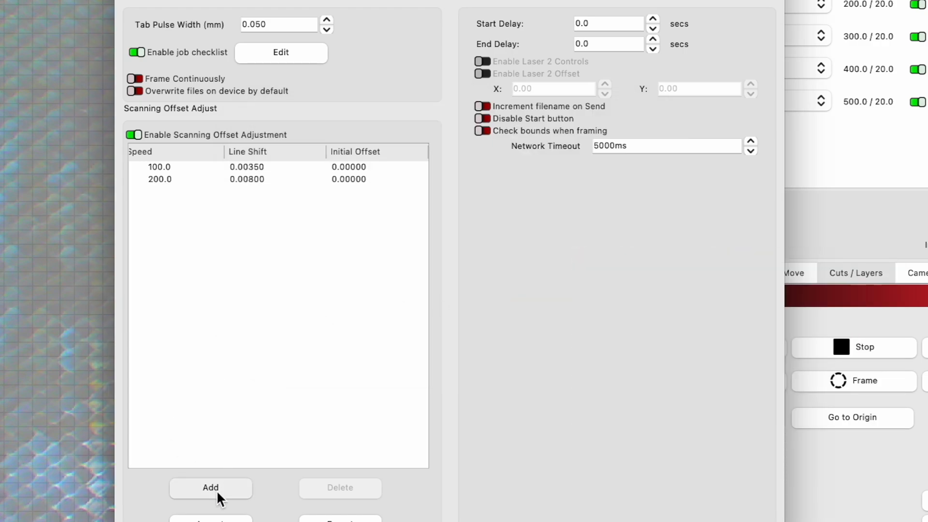
Add the remaining scan offset entries for speeds 300, 400 and 500.
click(211, 488)
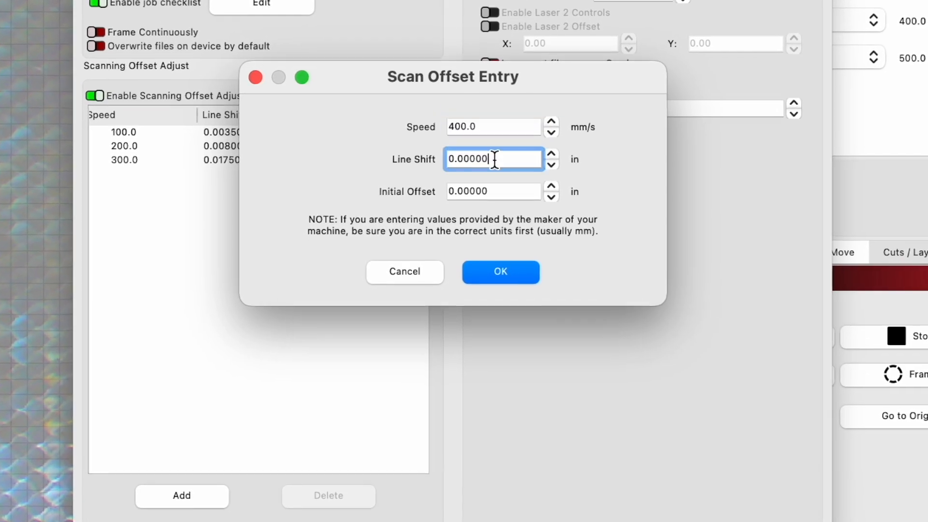
click(500, 272)
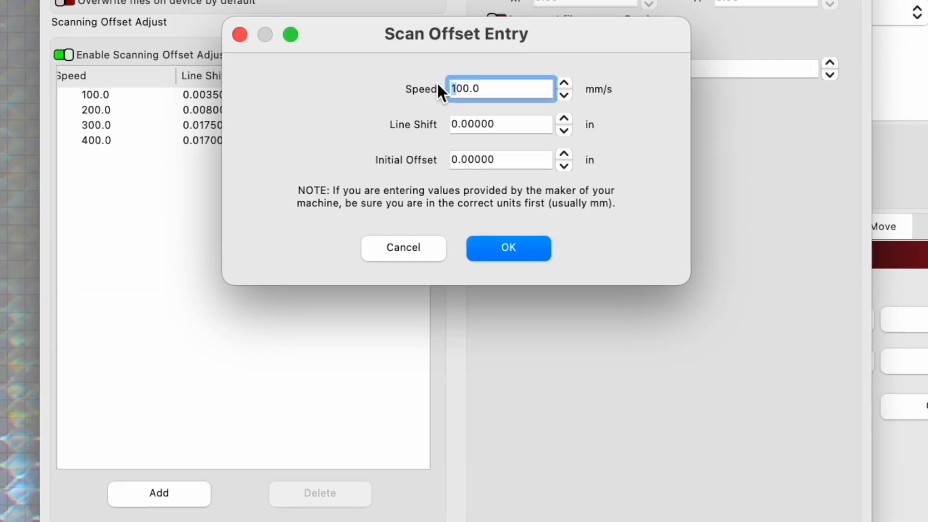
click(508, 248)
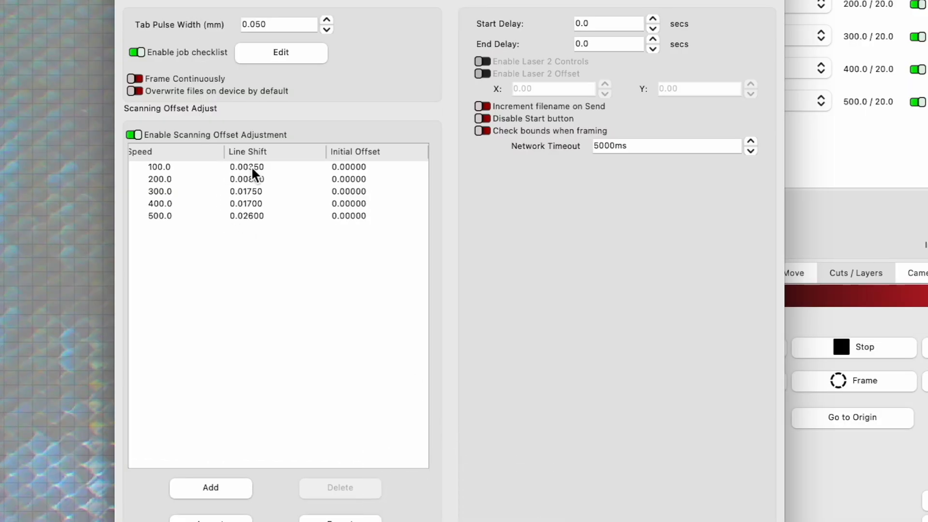
Scroll the workspace to view the labelled speed-bar test layout.
scroll(down, 3)
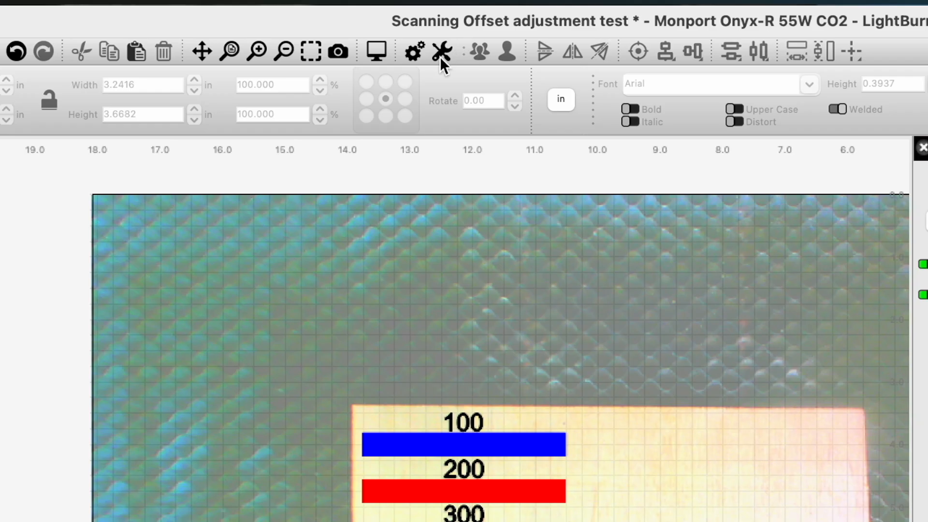
click(437, 51)
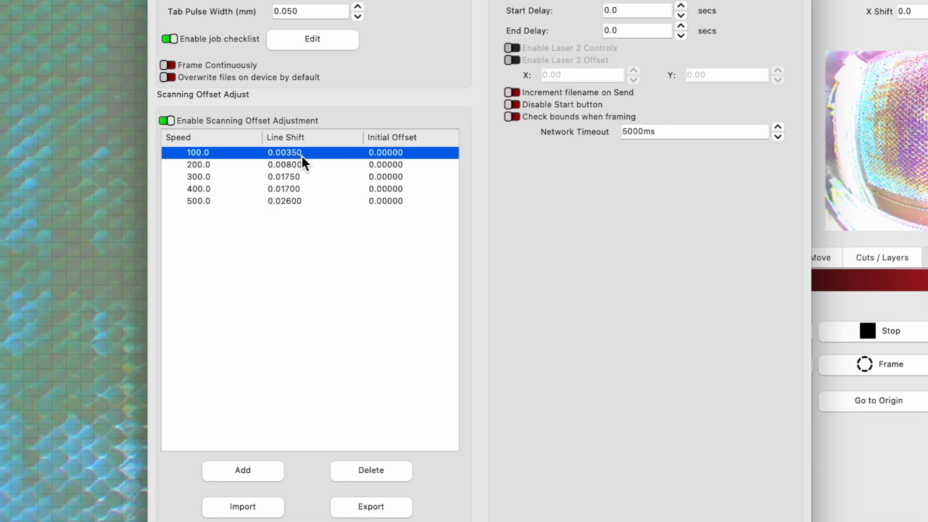
double_click(285, 151)
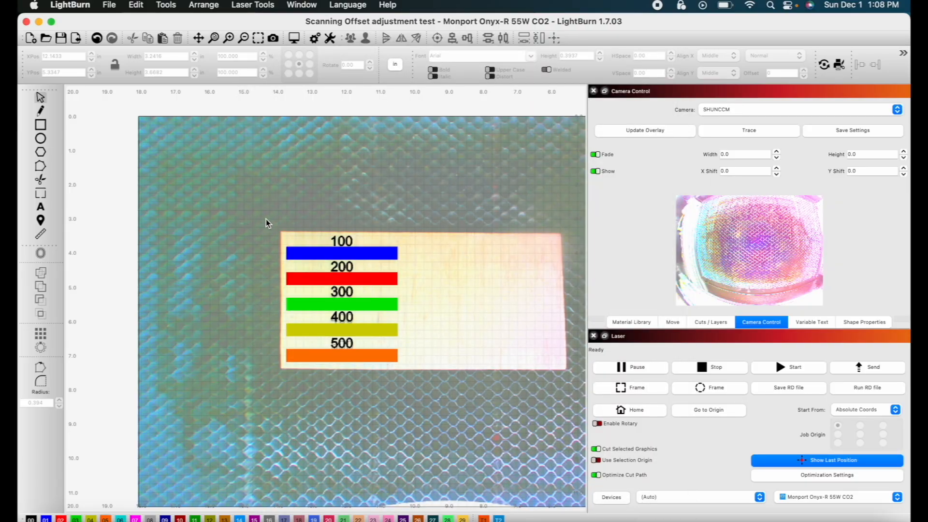
click(341, 304)
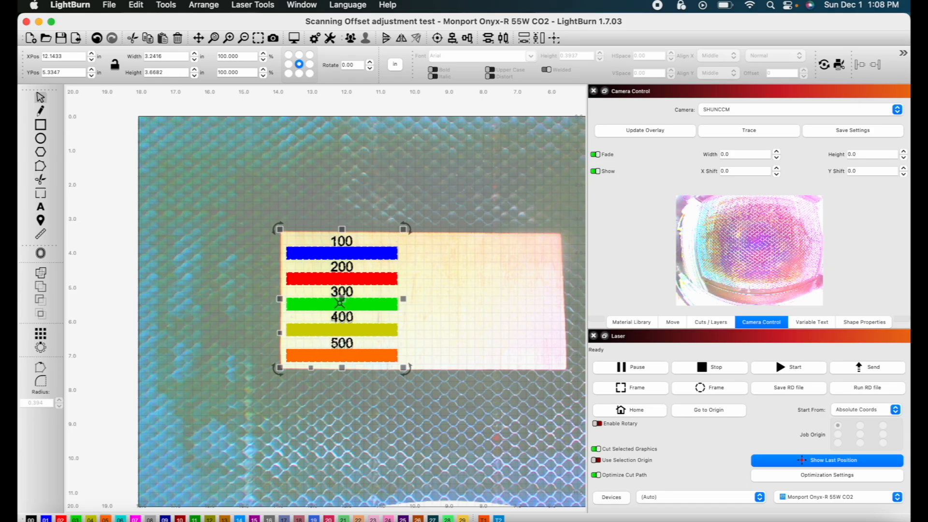